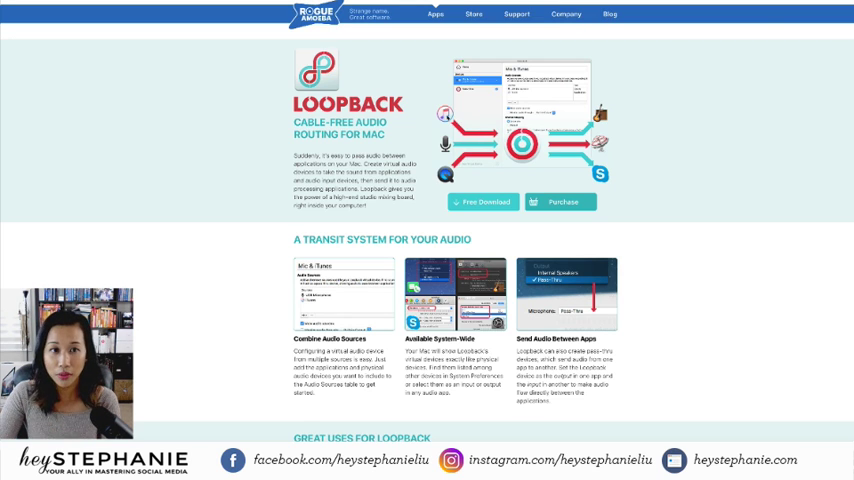
- Remove one of the virtual device's audio sources, leaving a single application source
scroll("down", 3)
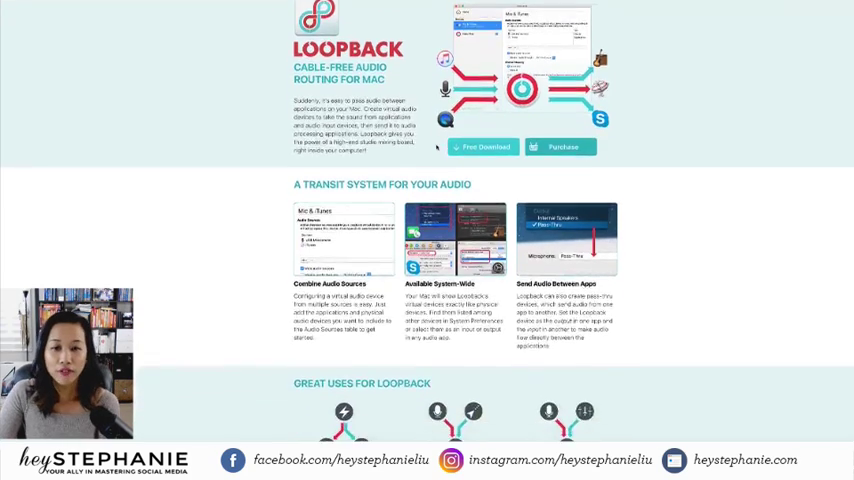
scroll("down", 3)
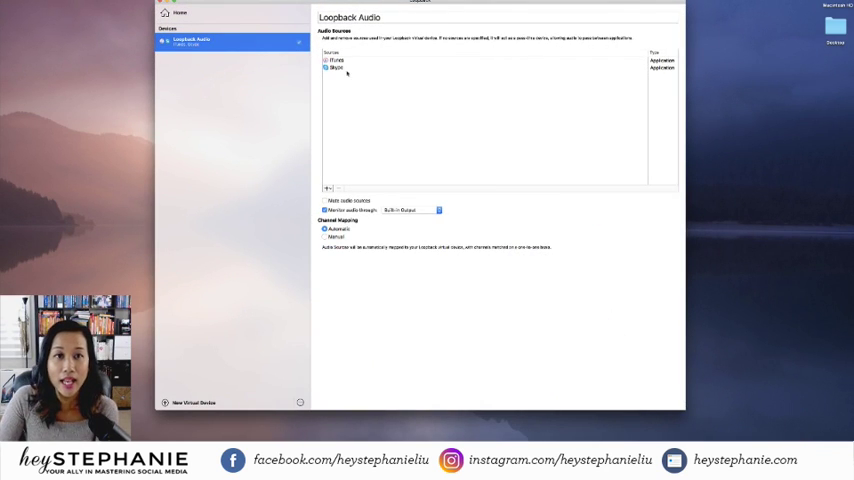
left_click(336, 60)
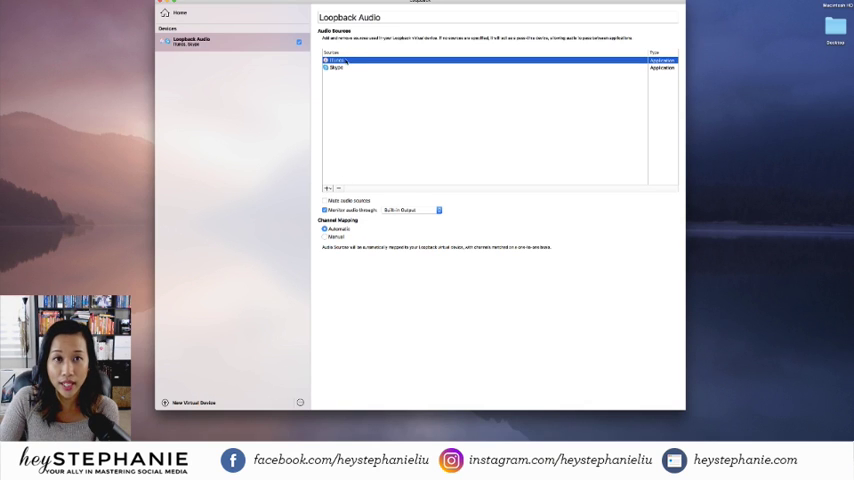
left_click(338, 68)
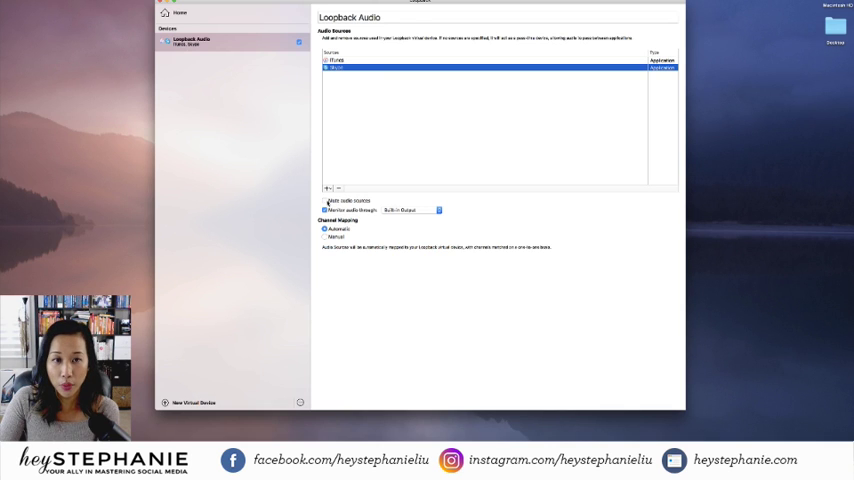
left_click(326, 210)
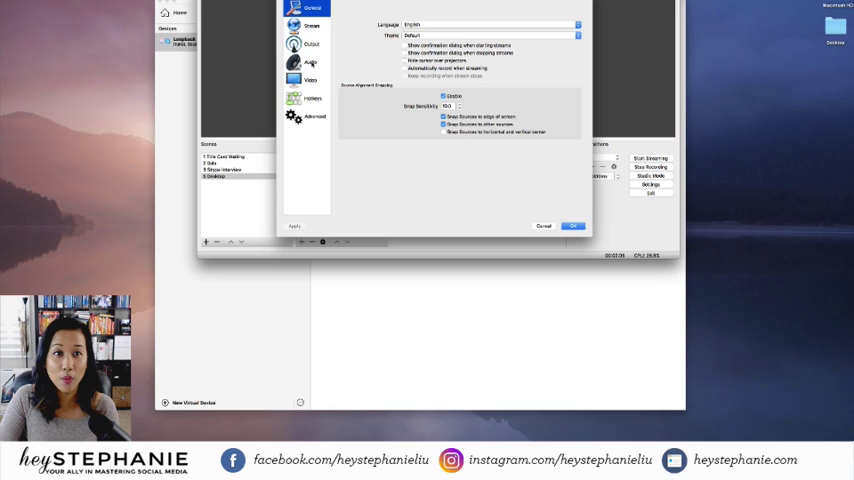
- Choose Loopback Audio as the Mic/Auxiliary capture device in OBS audio settings
left_click(312, 62)
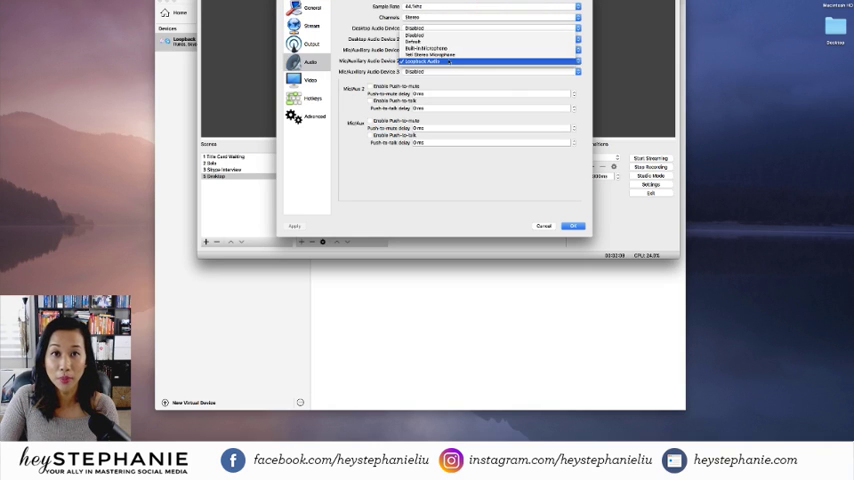
left_click(430, 48)
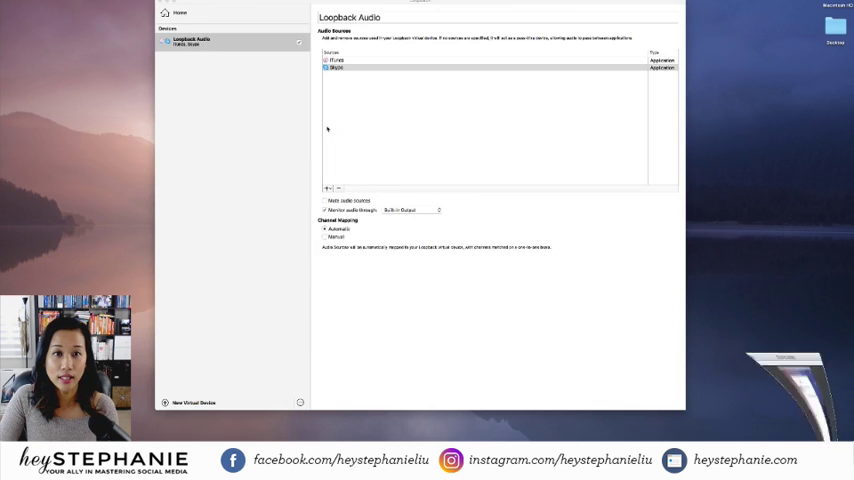
- Delete both existing sources and add a fresh application as the device's source
left_click(400, 68)
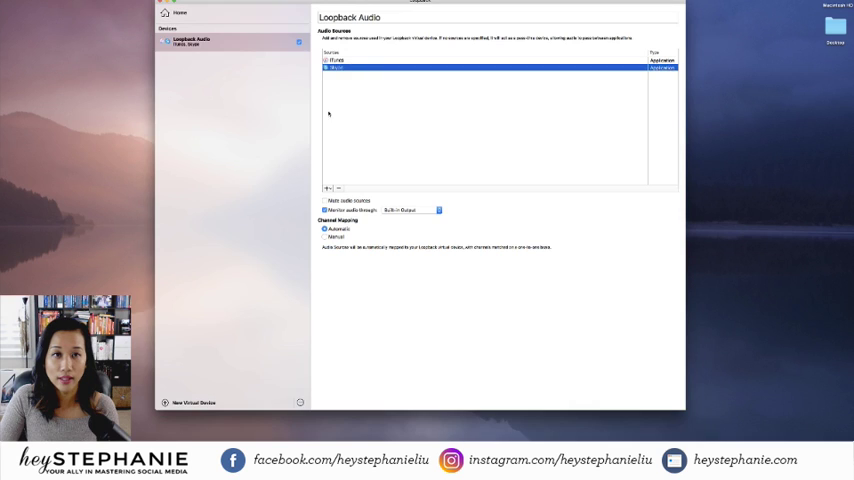
left_click(338, 188)
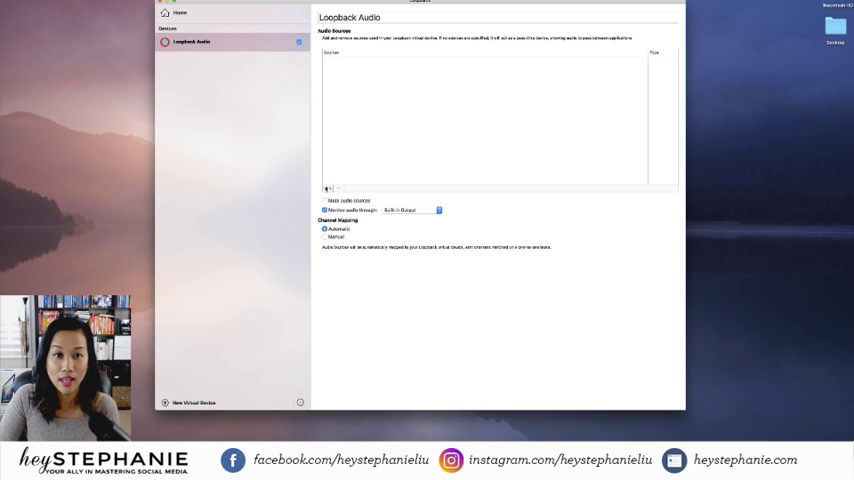
left_click(328, 188)
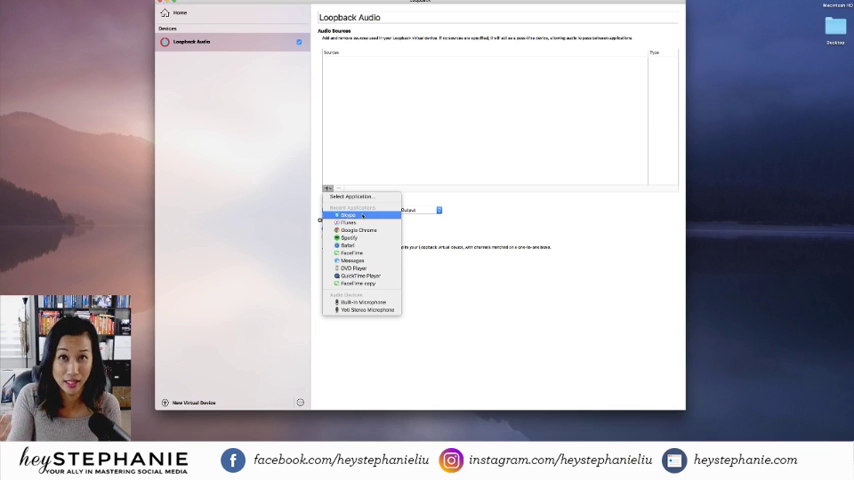
left_click(348, 216)
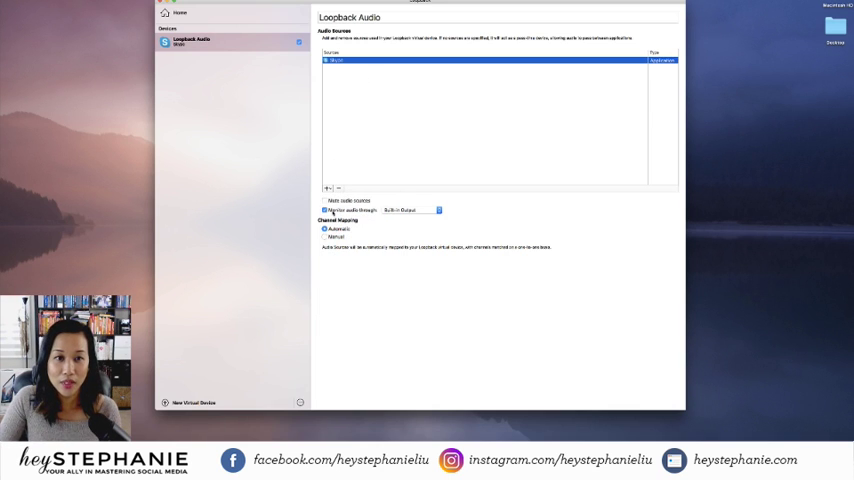
- Monitor the virtual device through Built-in Output
left_click(410, 210)
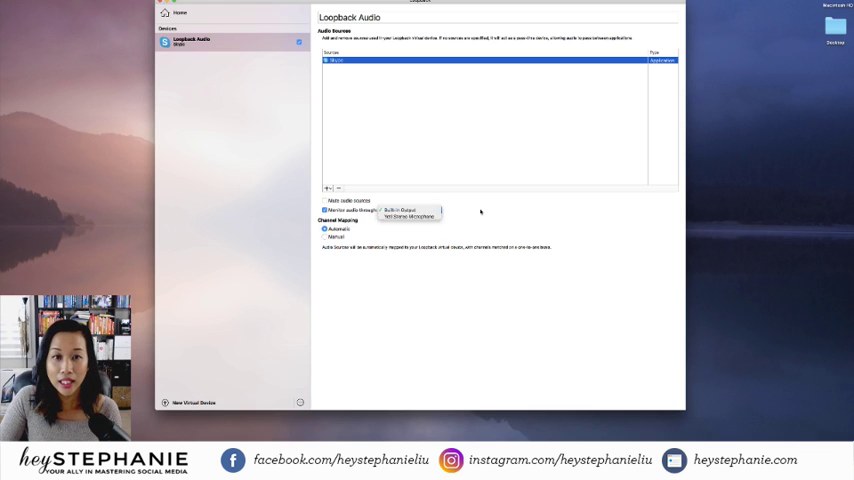
left_click(400, 210)
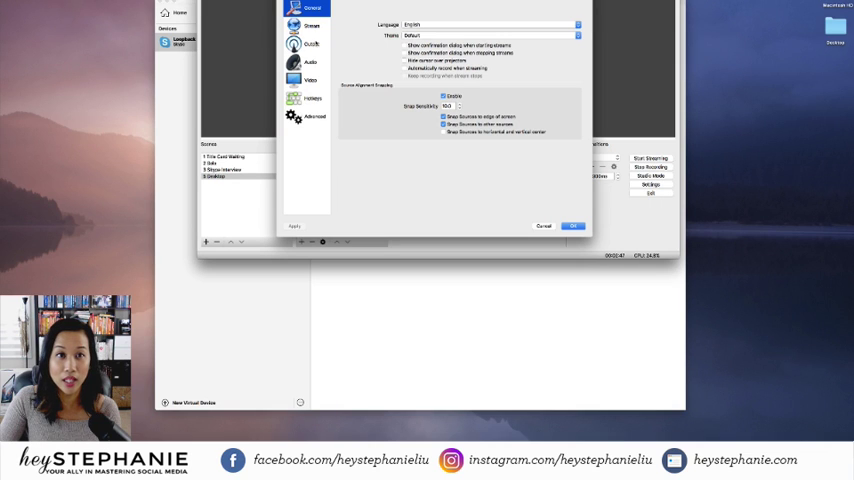
- Review the OBS audio device selections in Settings
left_click(312, 62)
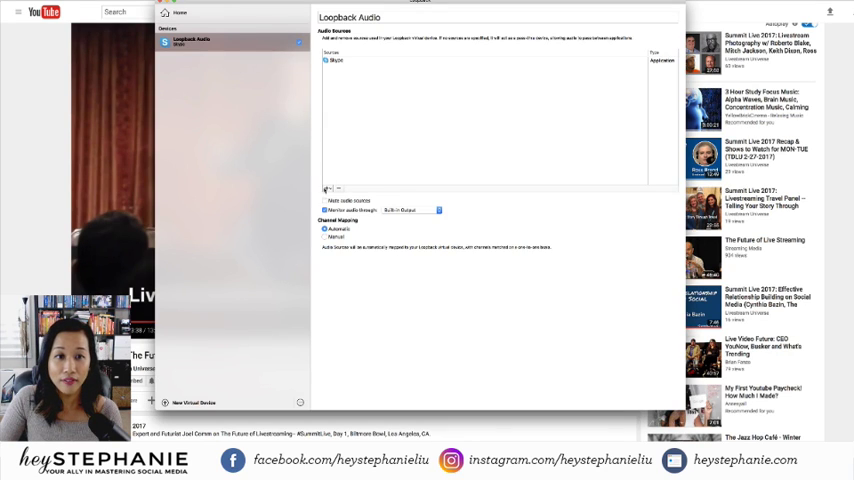
- Add Chrome, playing the YouTube video, as another audio source on the device
left_click(326, 188)
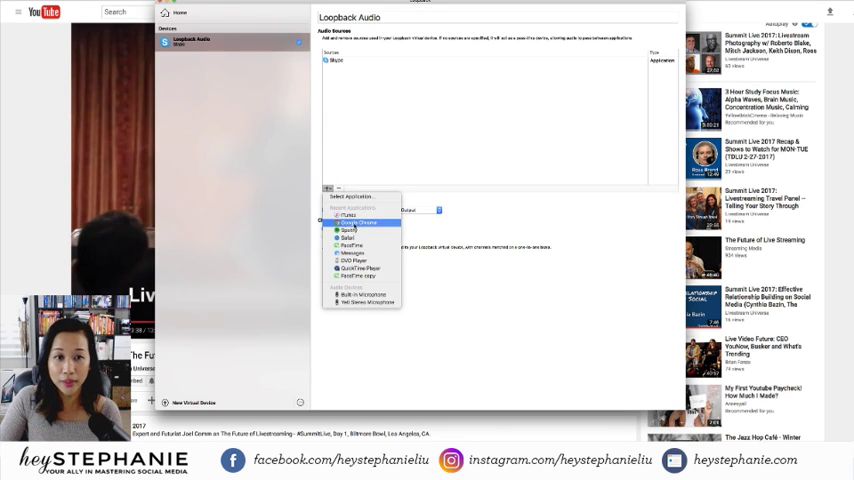
left_click(360, 222)
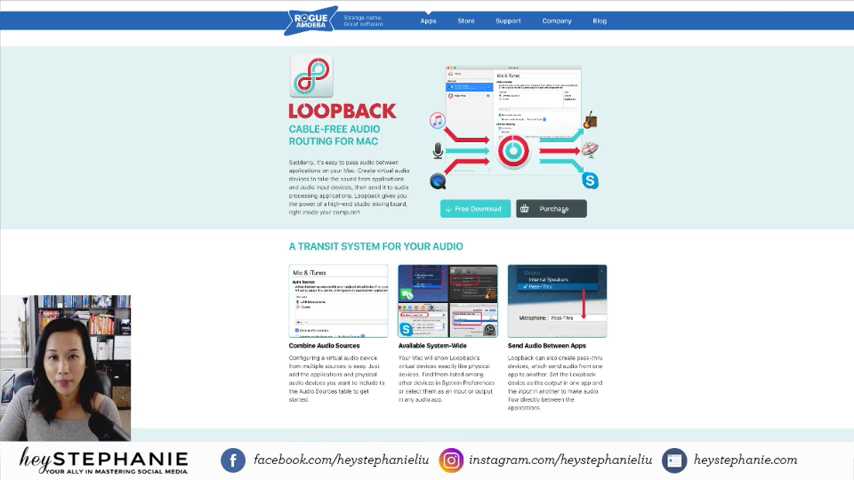
mouse_move(560, 224)
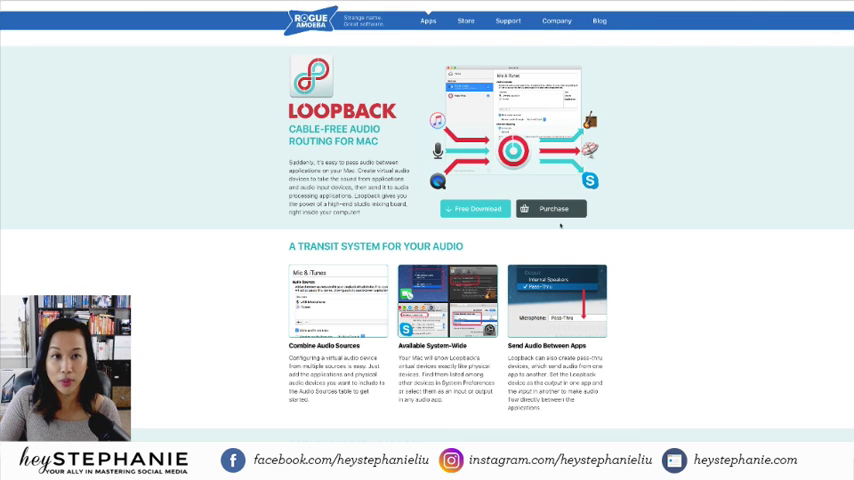